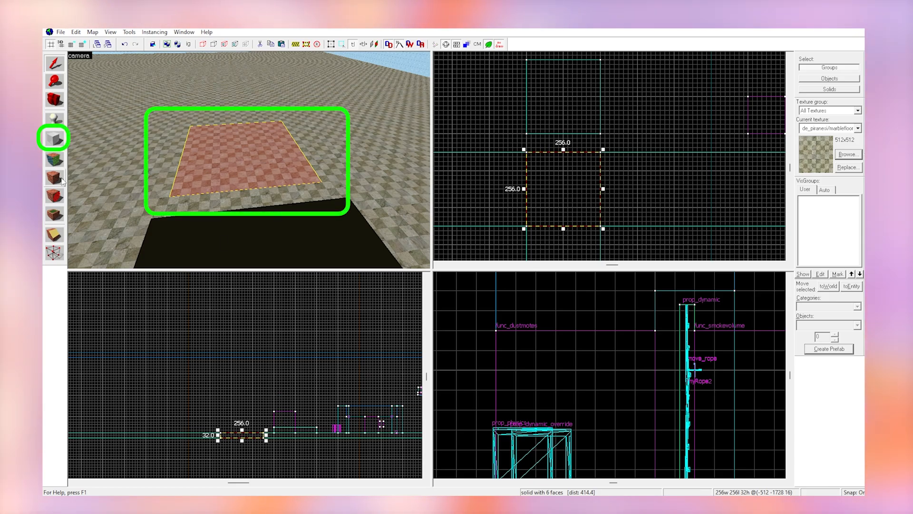
{"action": "mouse_move", "coordinate": [59, 163]}
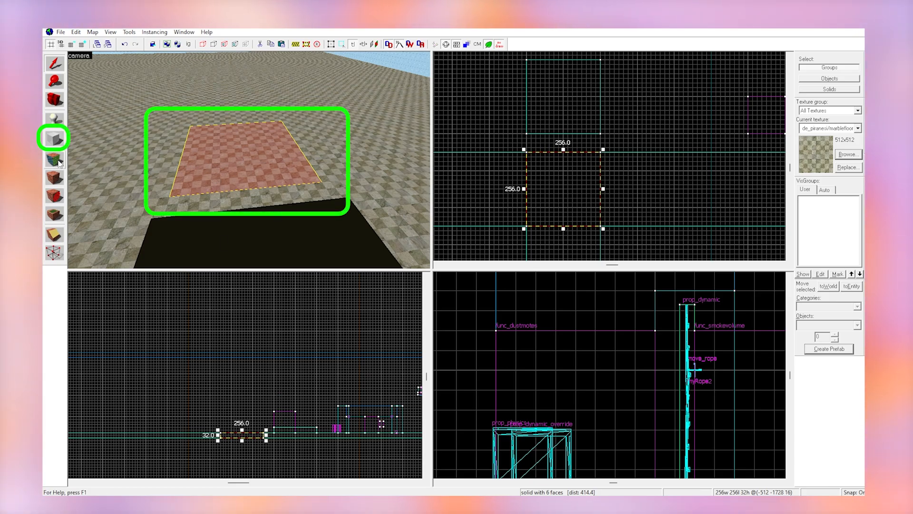
Turn the slab's top face into a power 3 displacement.
{"action": "left_click", "coordinate": [54, 159]}
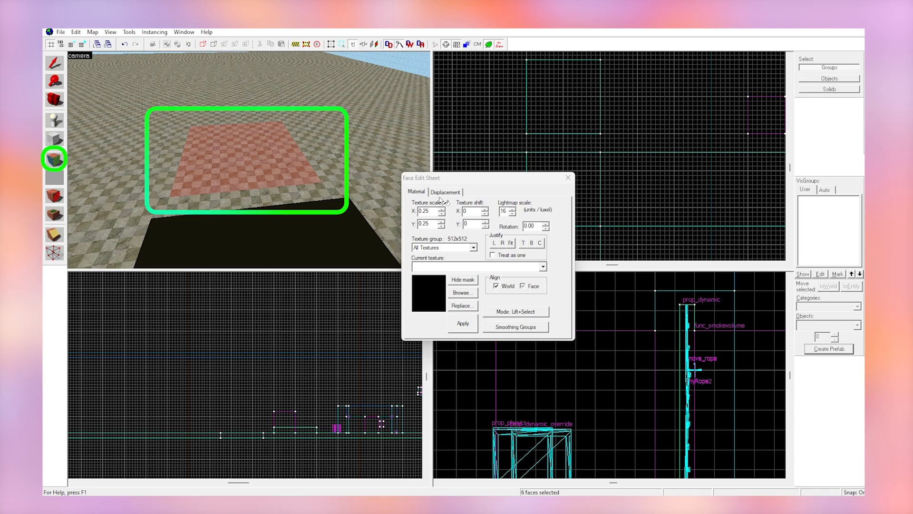
{"action": "left_click", "coordinate": [446, 192]}
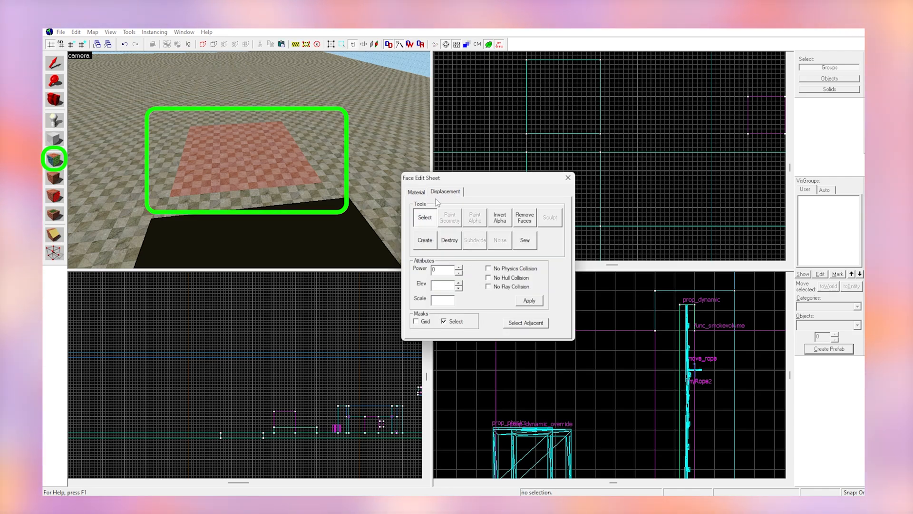
{"action": "left_click", "coordinate": [445, 191]}
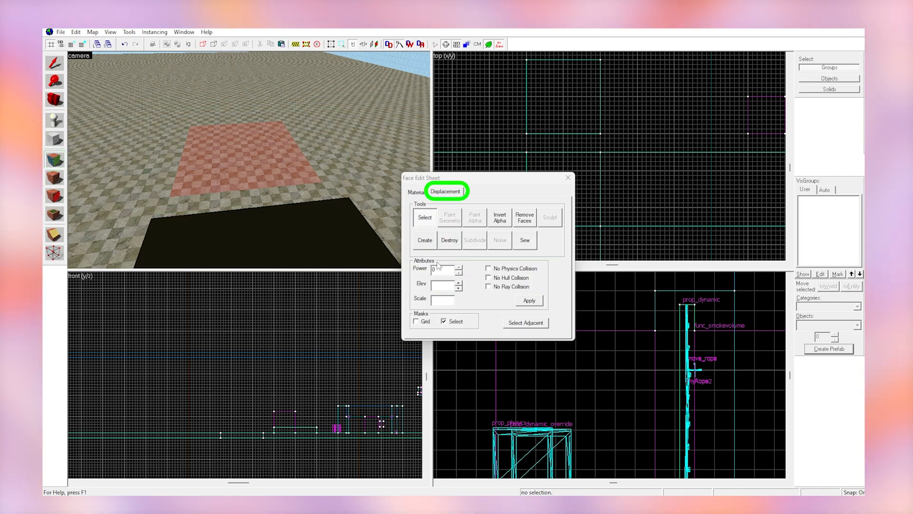
{"action": "left_click", "coordinate": [425, 240]}
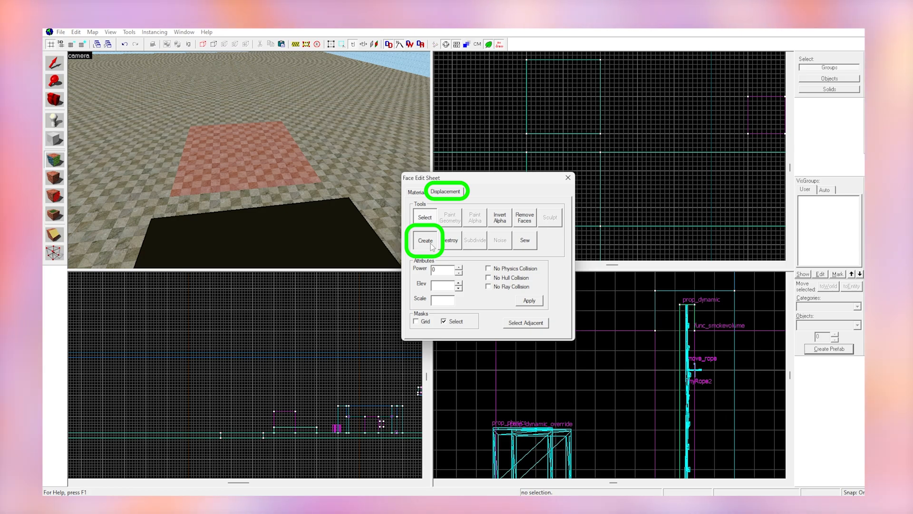
{"action": "left_click", "coordinate": [425, 240]}
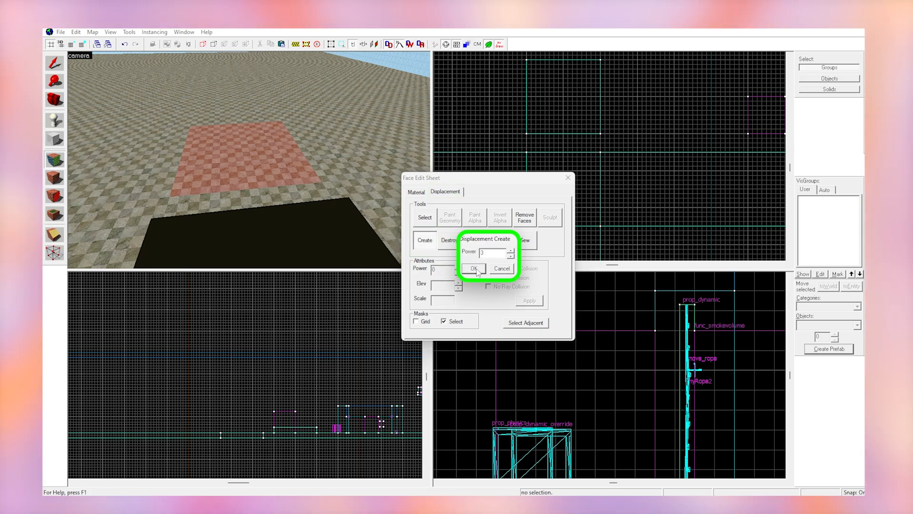
{"action": "left_click", "coordinate": [473, 269]}
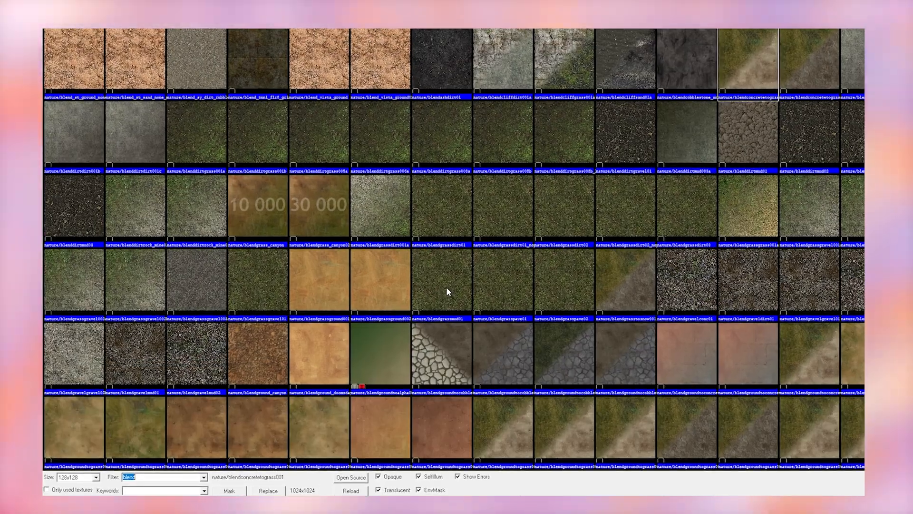
Scroll through the blend nature textures.
{"action": "scroll", "scroll_direction": "down", "scroll_amount": 3}
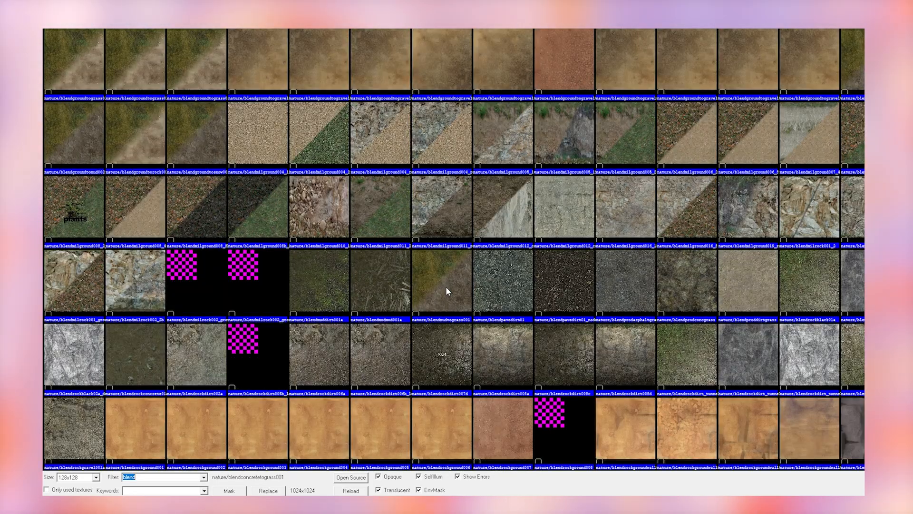
{"action": "mouse_move", "coordinate": [794, 169]}
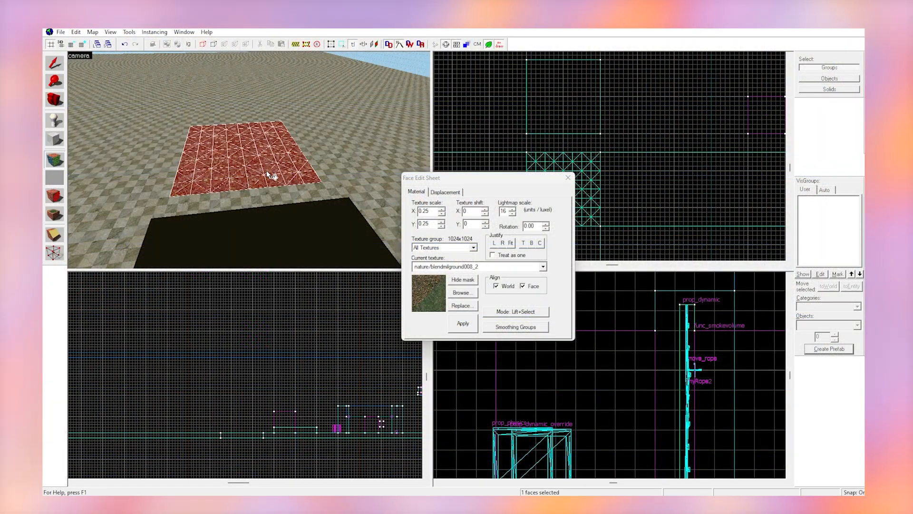
Raise a hill in the middle of the displacement with Raise/Lower, then smooth its slopes.
{"action": "left_click", "coordinate": [446, 192]}
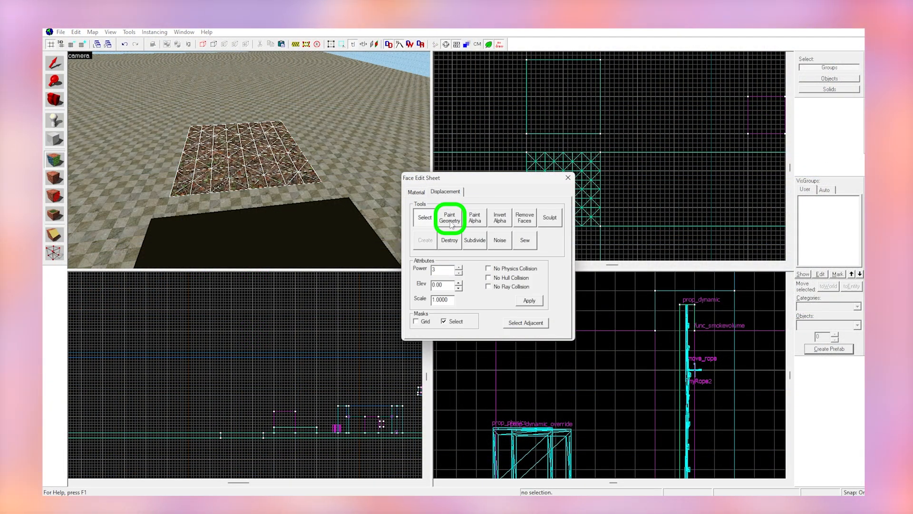
{"action": "left_click", "coordinate": [449, 218]}
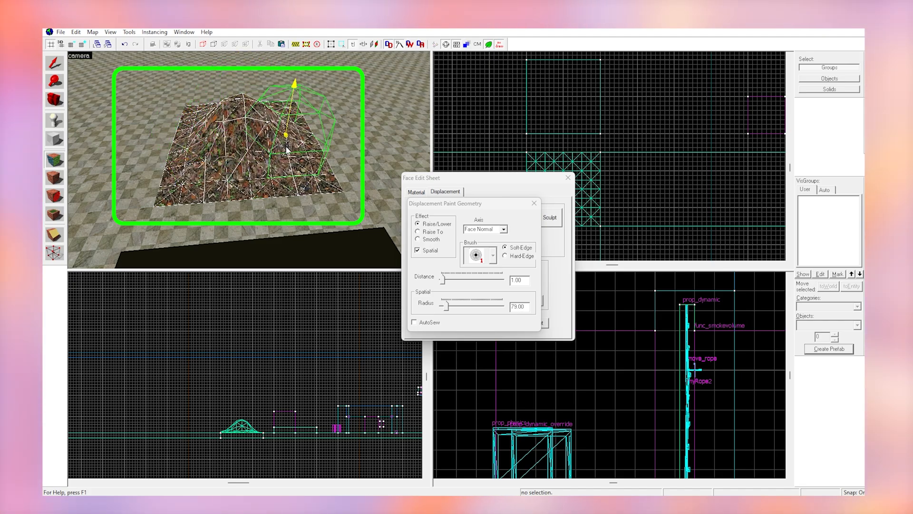
{"action": "left_click", "coordinate": [418, 239]}
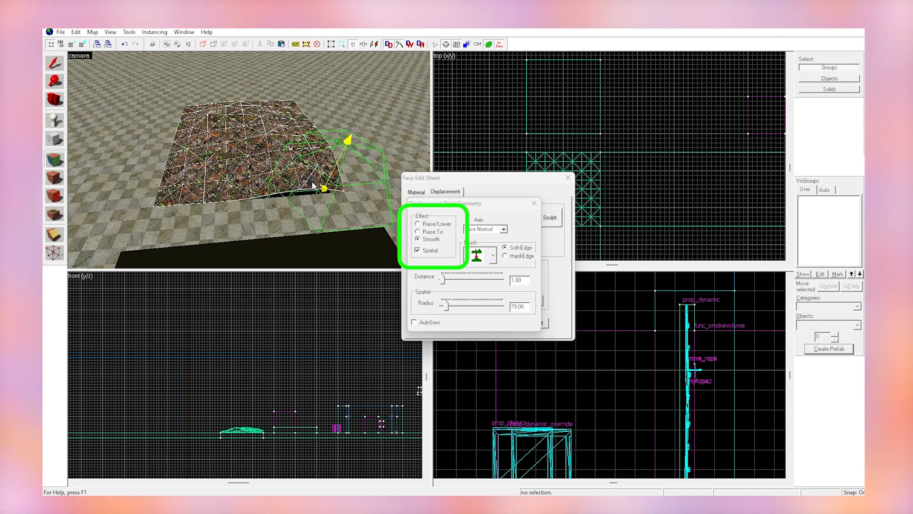
{"action": "left_click", "coordinate": [419, 223]}
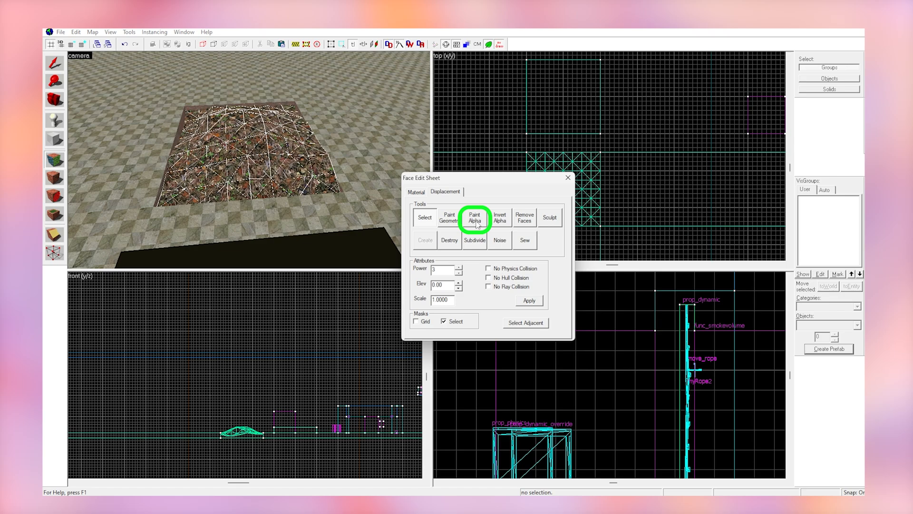
Activate the Paint Alpha tool in the Displacement tab.
{"action": "left_click", "coordinate": [474, 217]}
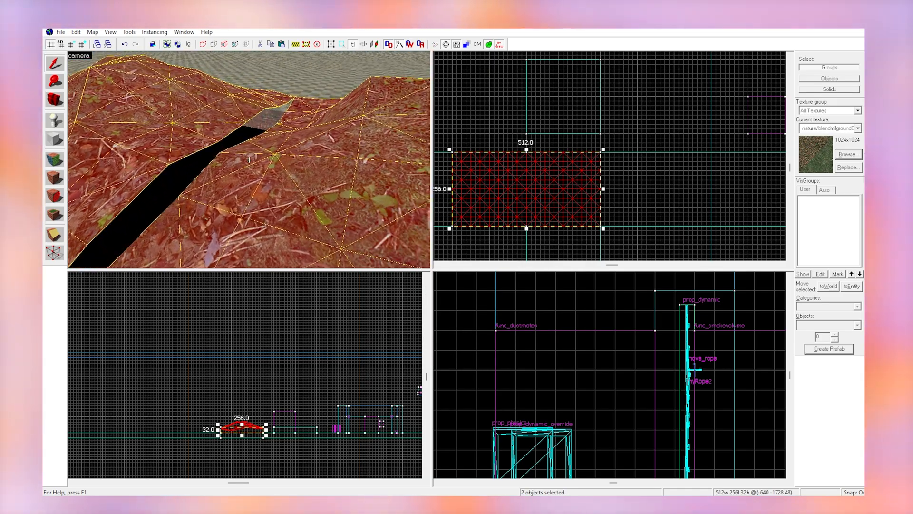
Select both hilltop faces and open their displacement settings.
{"action": "left_click", "coordinate": [330, 44]}
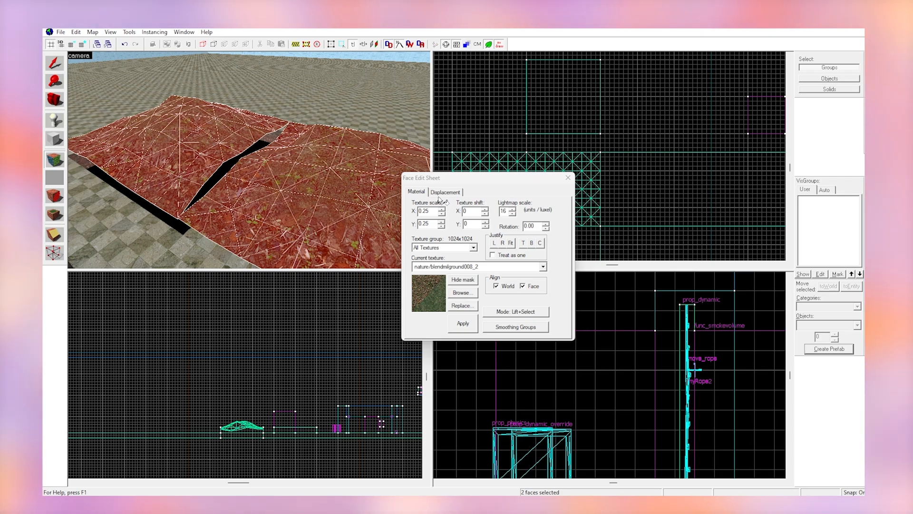
{"action": "left_click", "coordinate": [446, 192]}
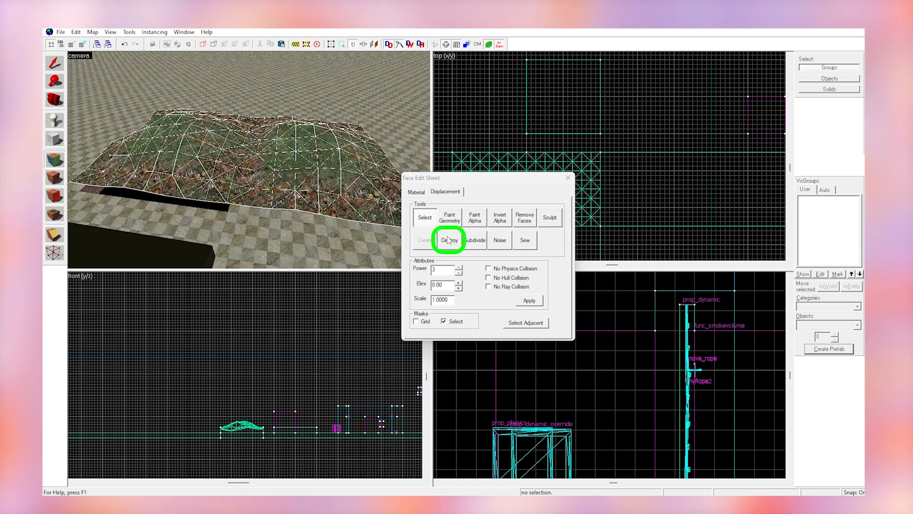
Sew the two hill displacements together into one surface.
{"action": "left_click", "coordinate": [449, 240]}
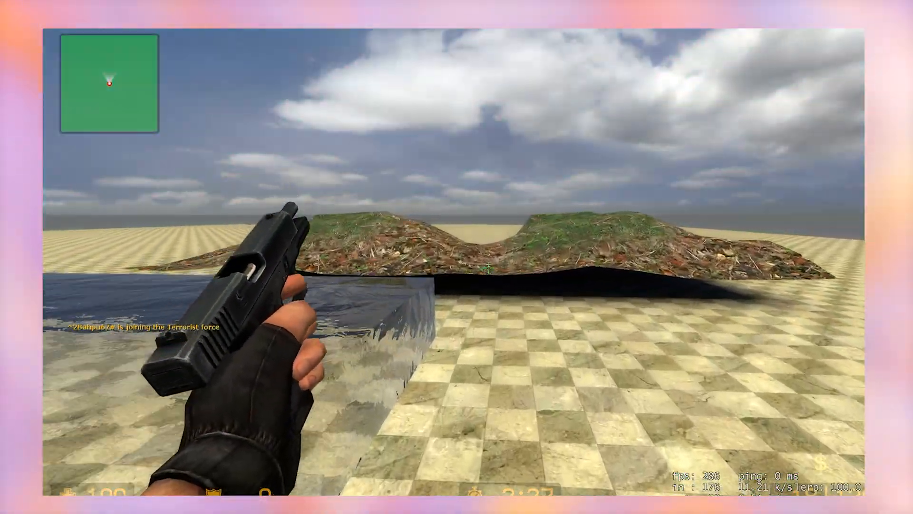
{"action": "mouse_move", "coordinate": [457, 257]}
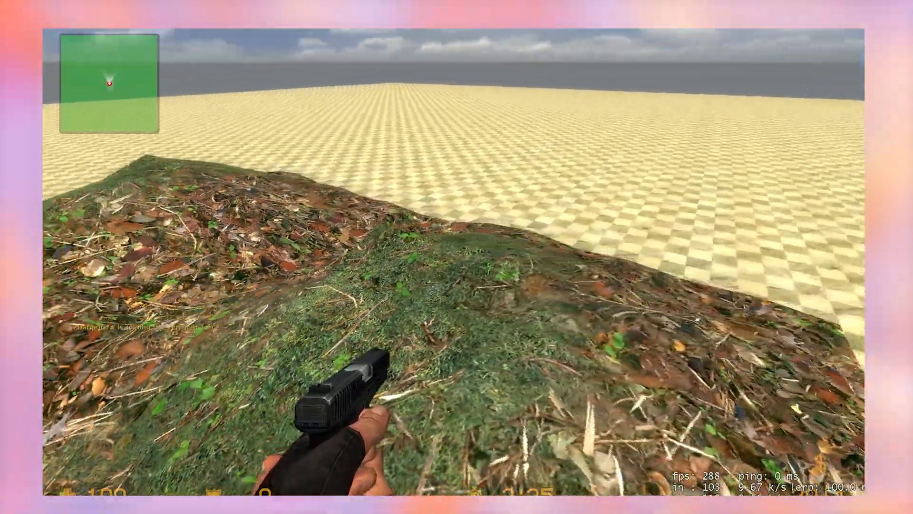